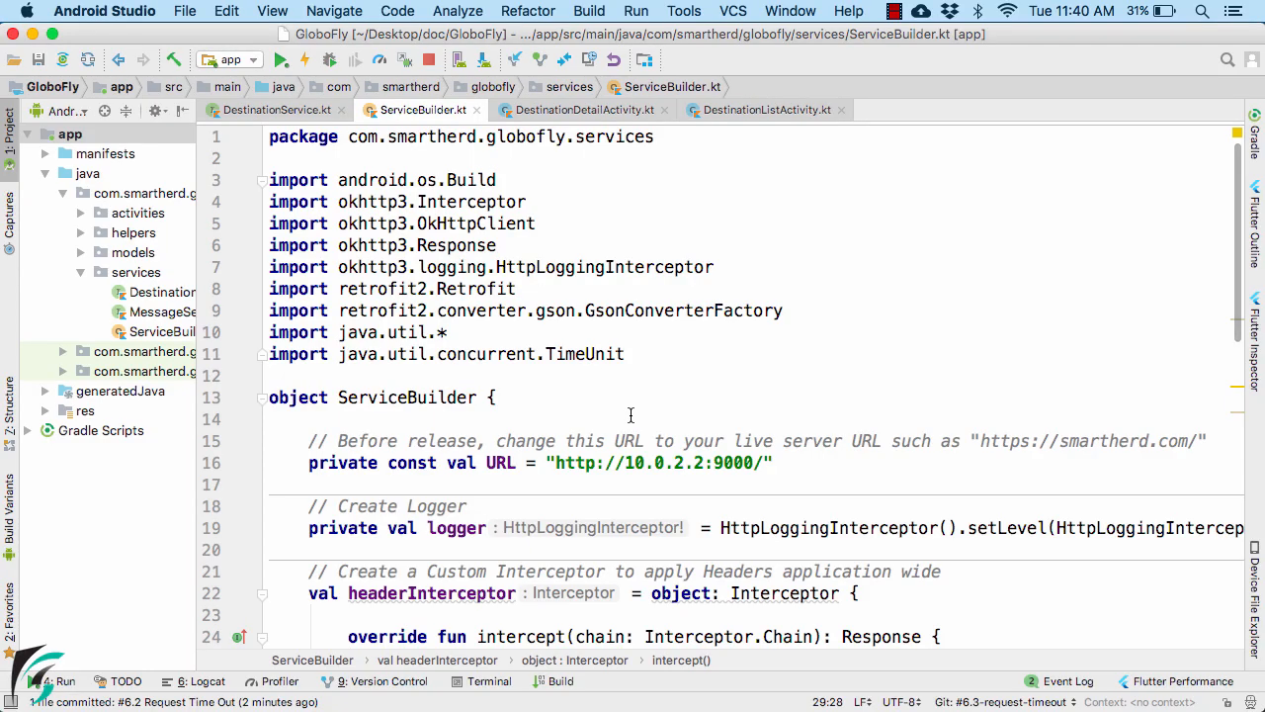
Switch to DestinationListActivity.kt and start a blank line before requestCall.enqueue in loadDestinations()
left_click(766, 110)
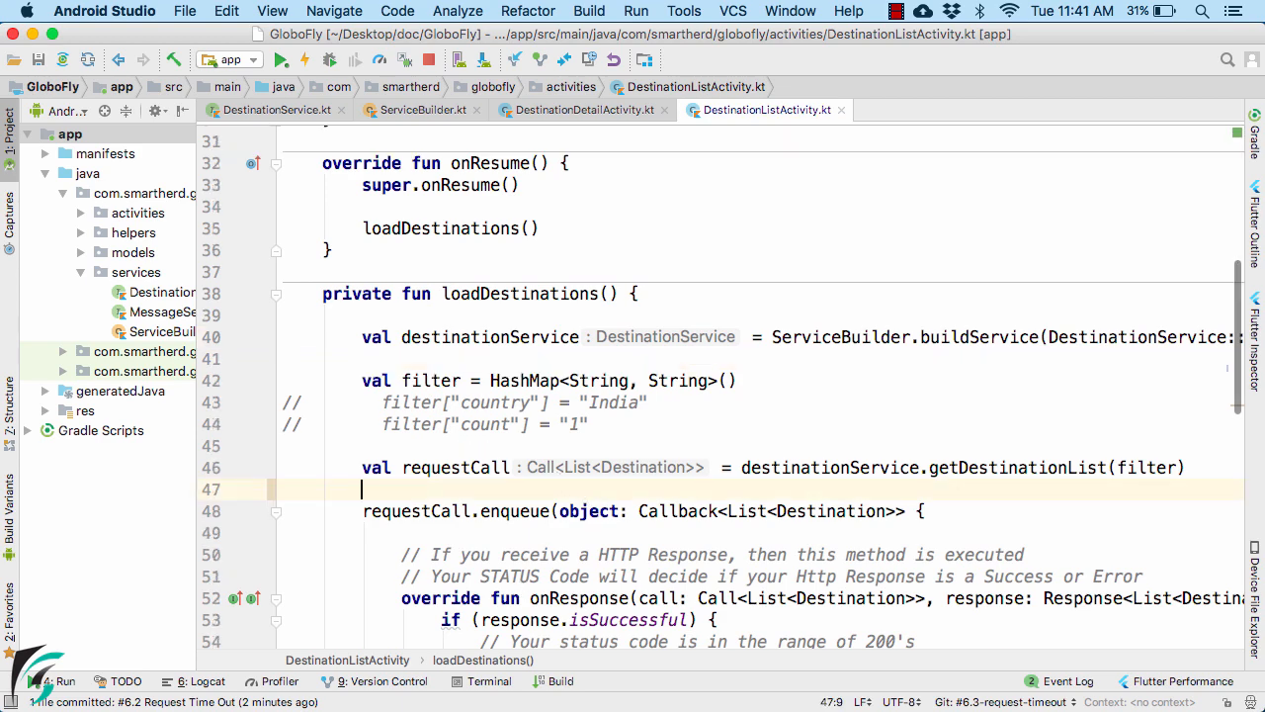
Type requestCall.cancel() on the blank line above requestCall.enqueue
type("requestCall.cancel(")
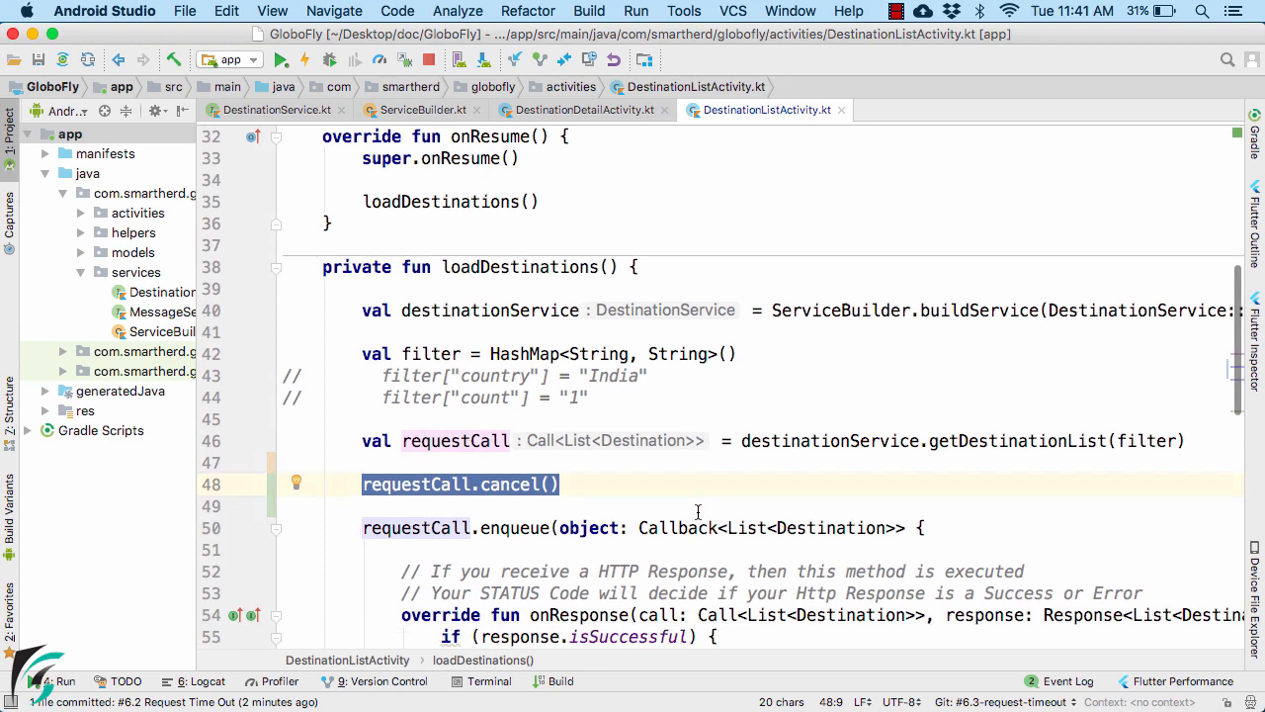
Inspect the onFailure callback, then begin a new 'requestCall' line below requestCall.cancel()
scroll("down", 3)
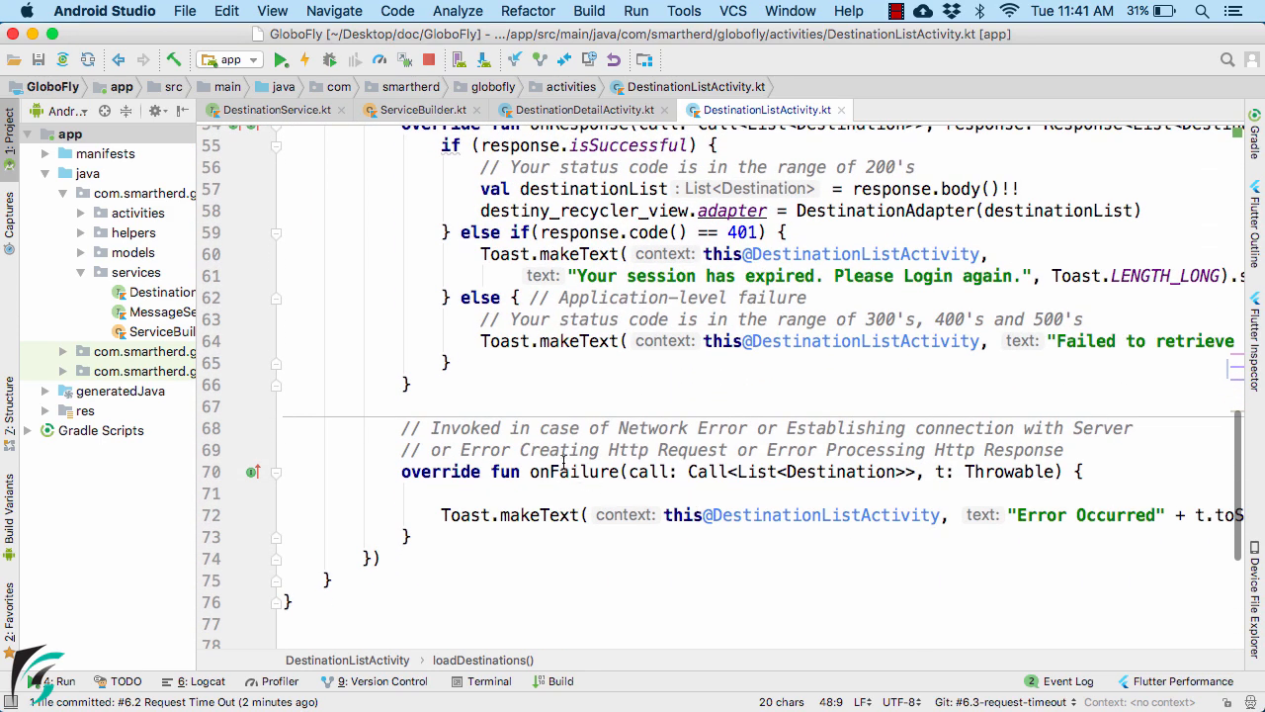
left_click(559, 471)
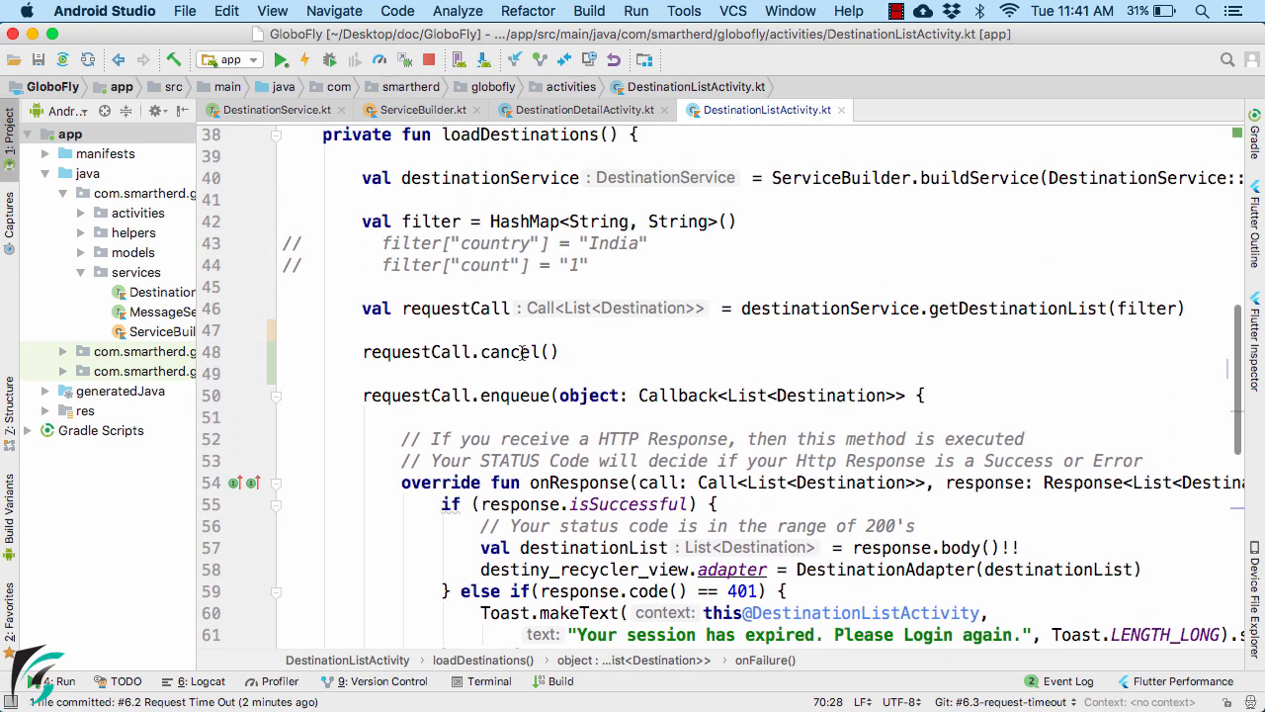
double_click(509, 352)
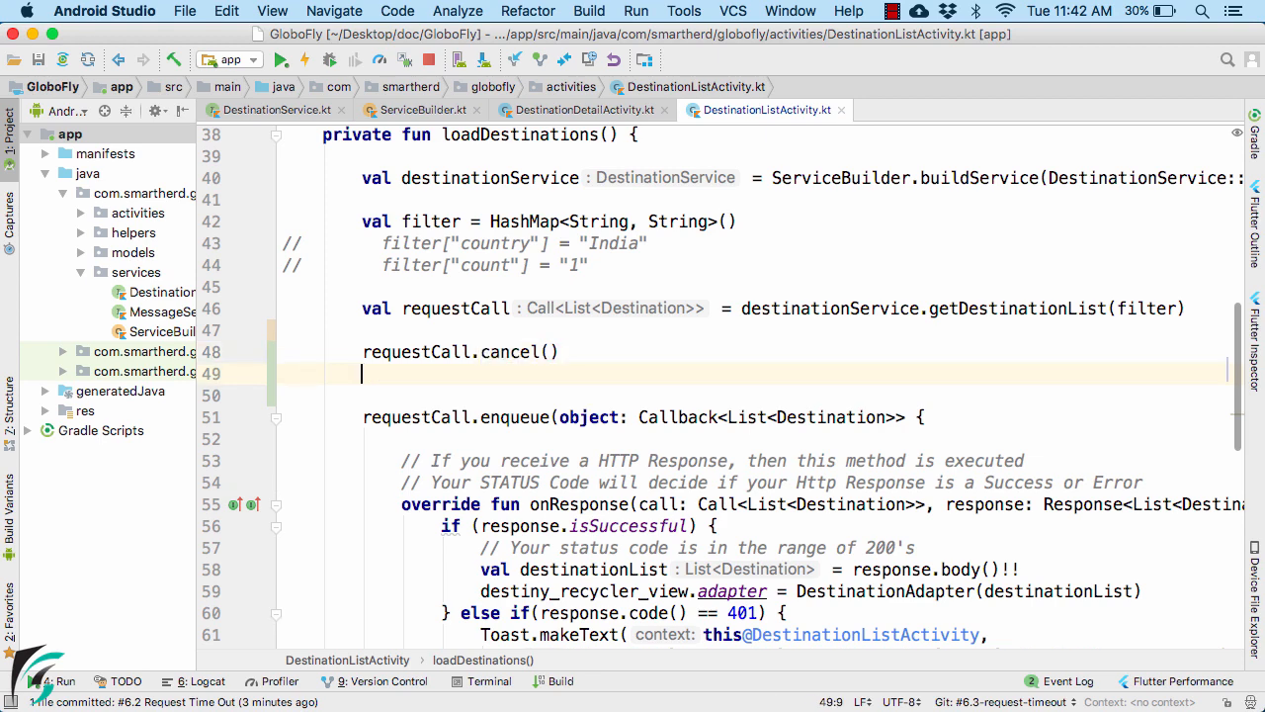
type("requestCall")
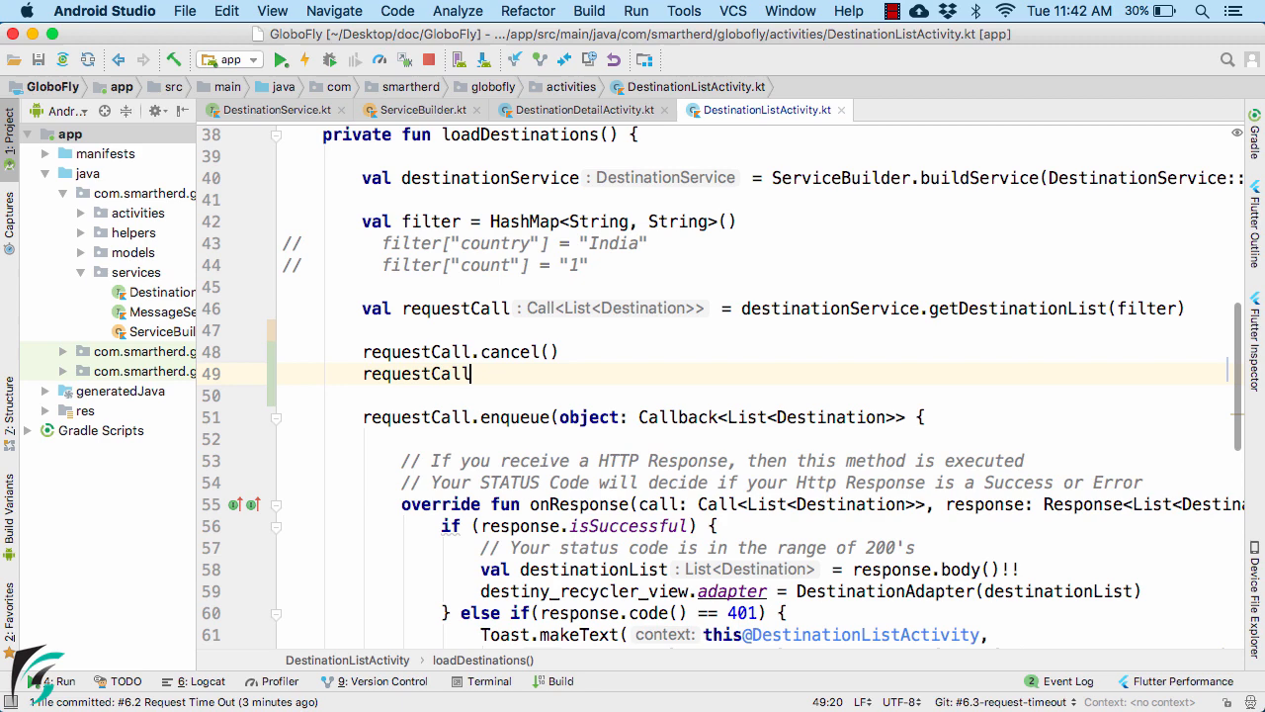
Complete the line as requestCall.isCanceled and comment out it and the cancel line
type(".isCanceled")
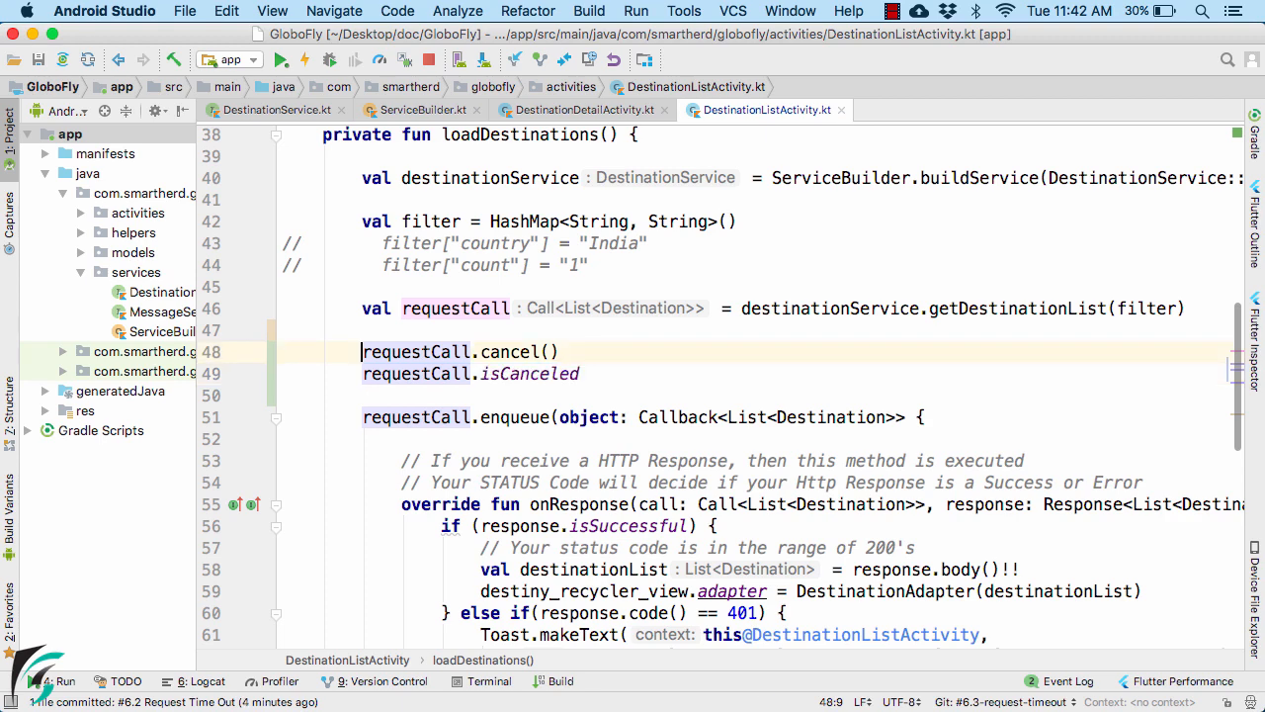
key("cmd+/")
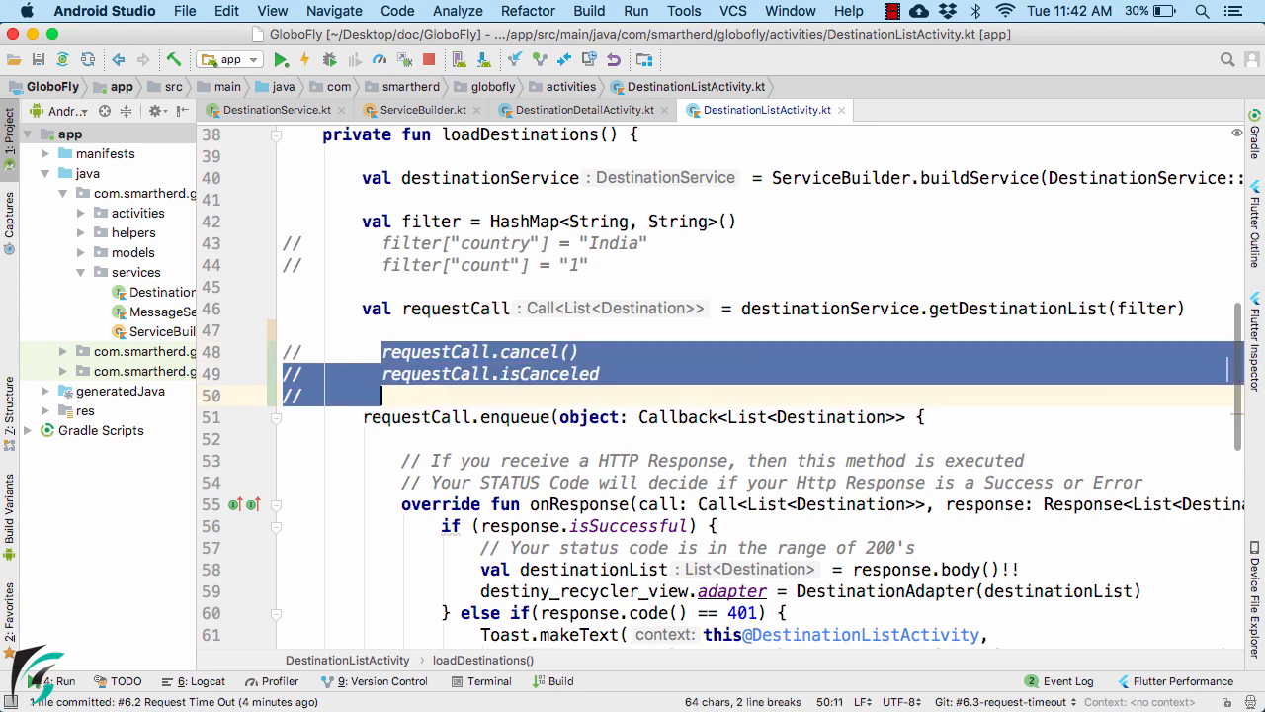